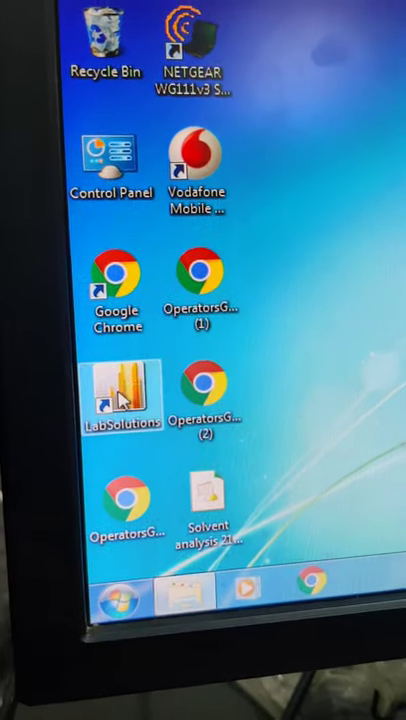
# - Launch LabSolutions from the desktop shortcut to reach the main launcher
pyautogui.doubleClick(112, 390)
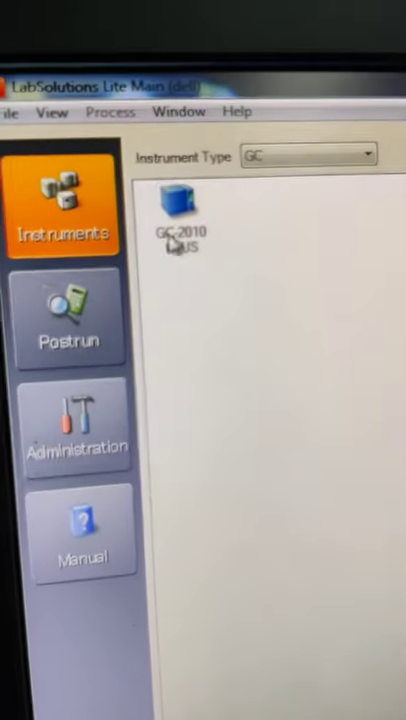
pyautogui.moveTo(184, 200)
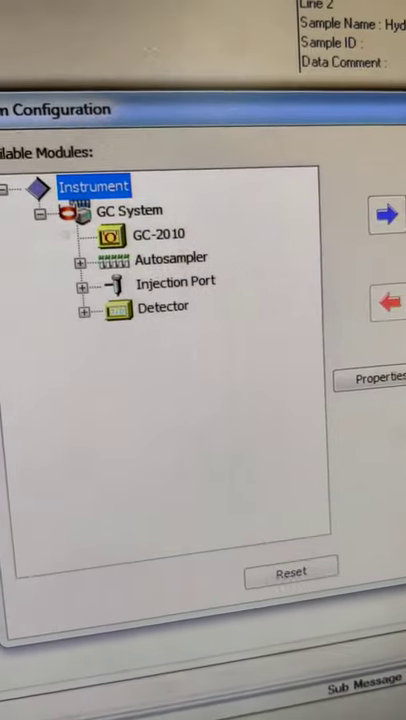
# - Accept Analytical Line1 with AOC-20i, SPL1, Column and FID1 to open Realtime Analysis
pyautogui.click(388, 214)
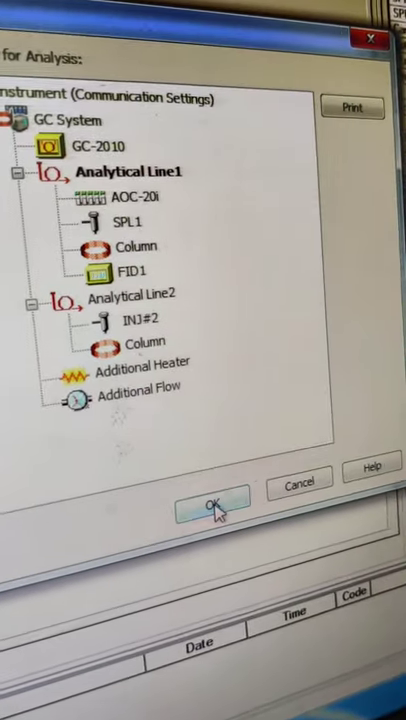
pyautogui.click(212, 504)
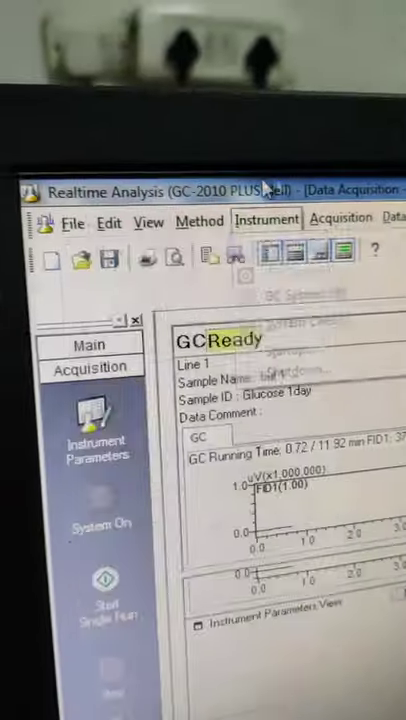
# - Create a new blank method file from the File menu
pyautogui.click(68, 220)
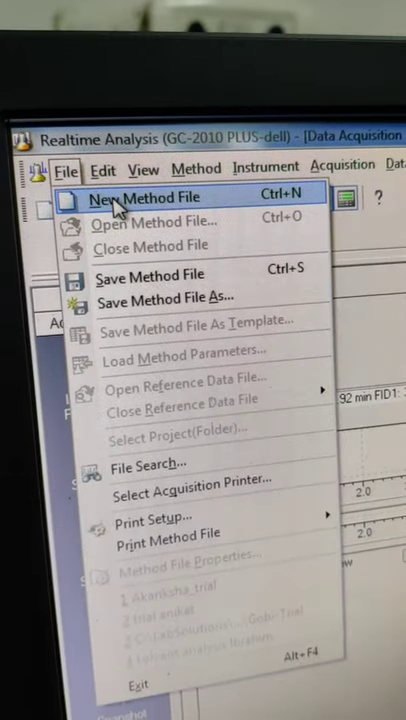
pyautogui.click(148, 198)
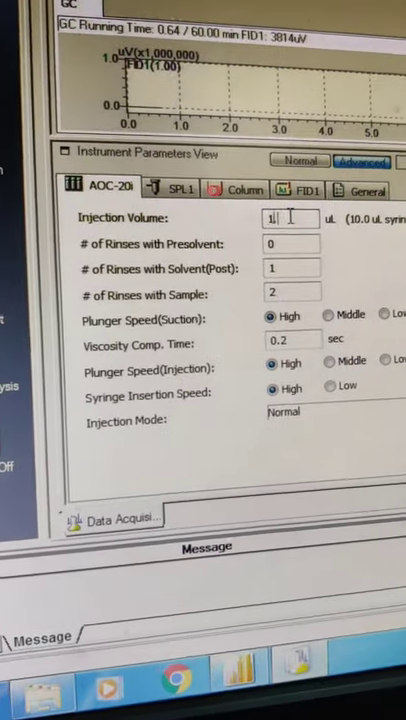
# - Set AOC-20i injection volume to 3 µL and presolvent rinses to 4
pyautogui.write('3')
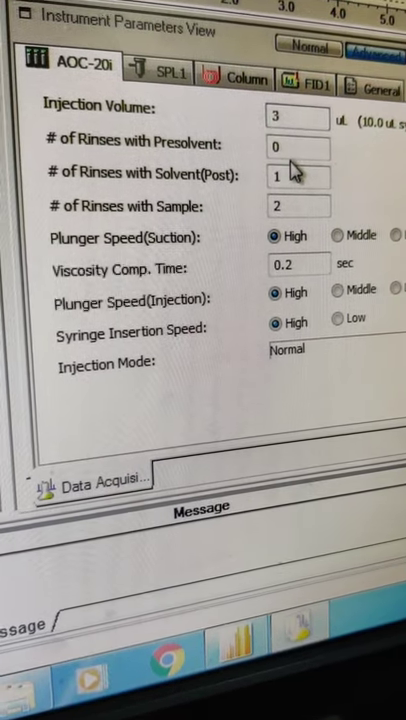
pyautogui.click(290, 148)
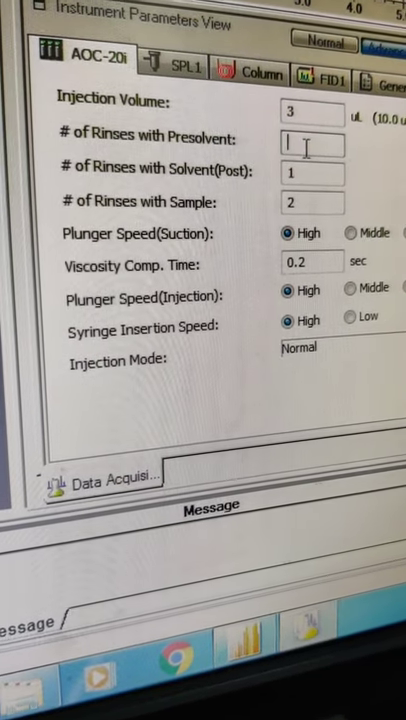
pyautogui.write('4')
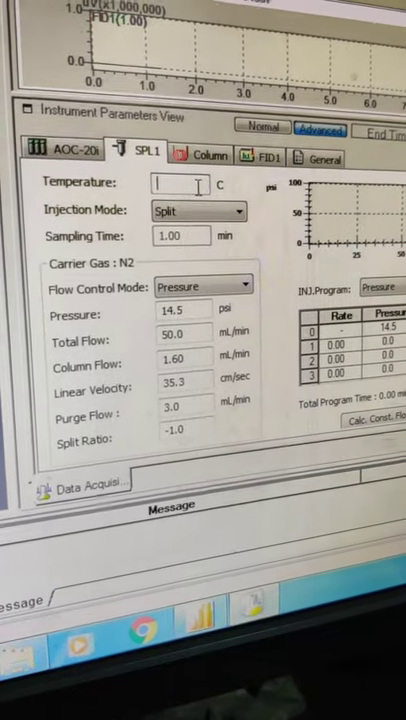
# - Set SPL1 temperature to 200 °C with Split injection mode
pyautogui.write('200.0')
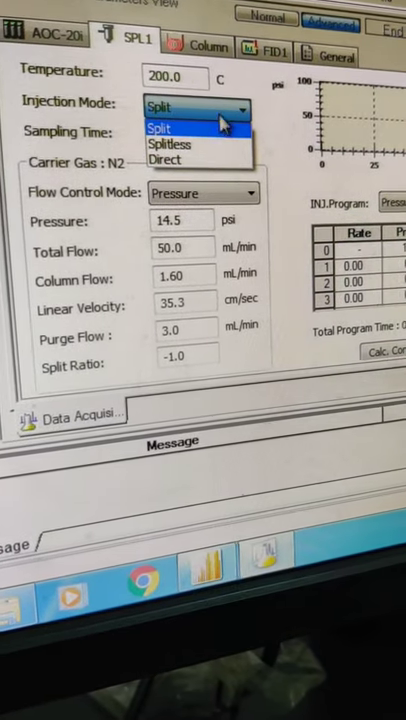
pyautogui.click(158, 128)
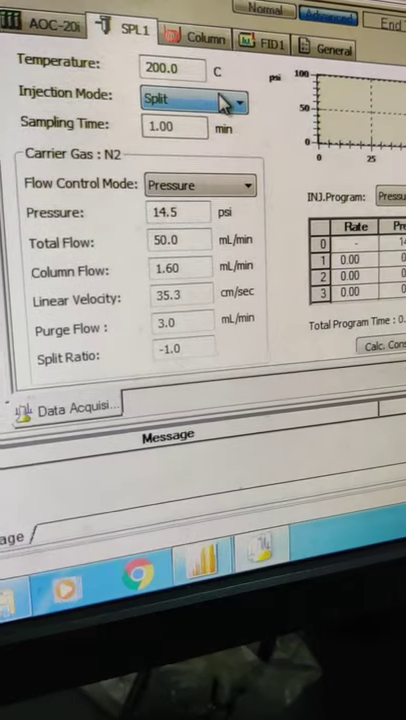